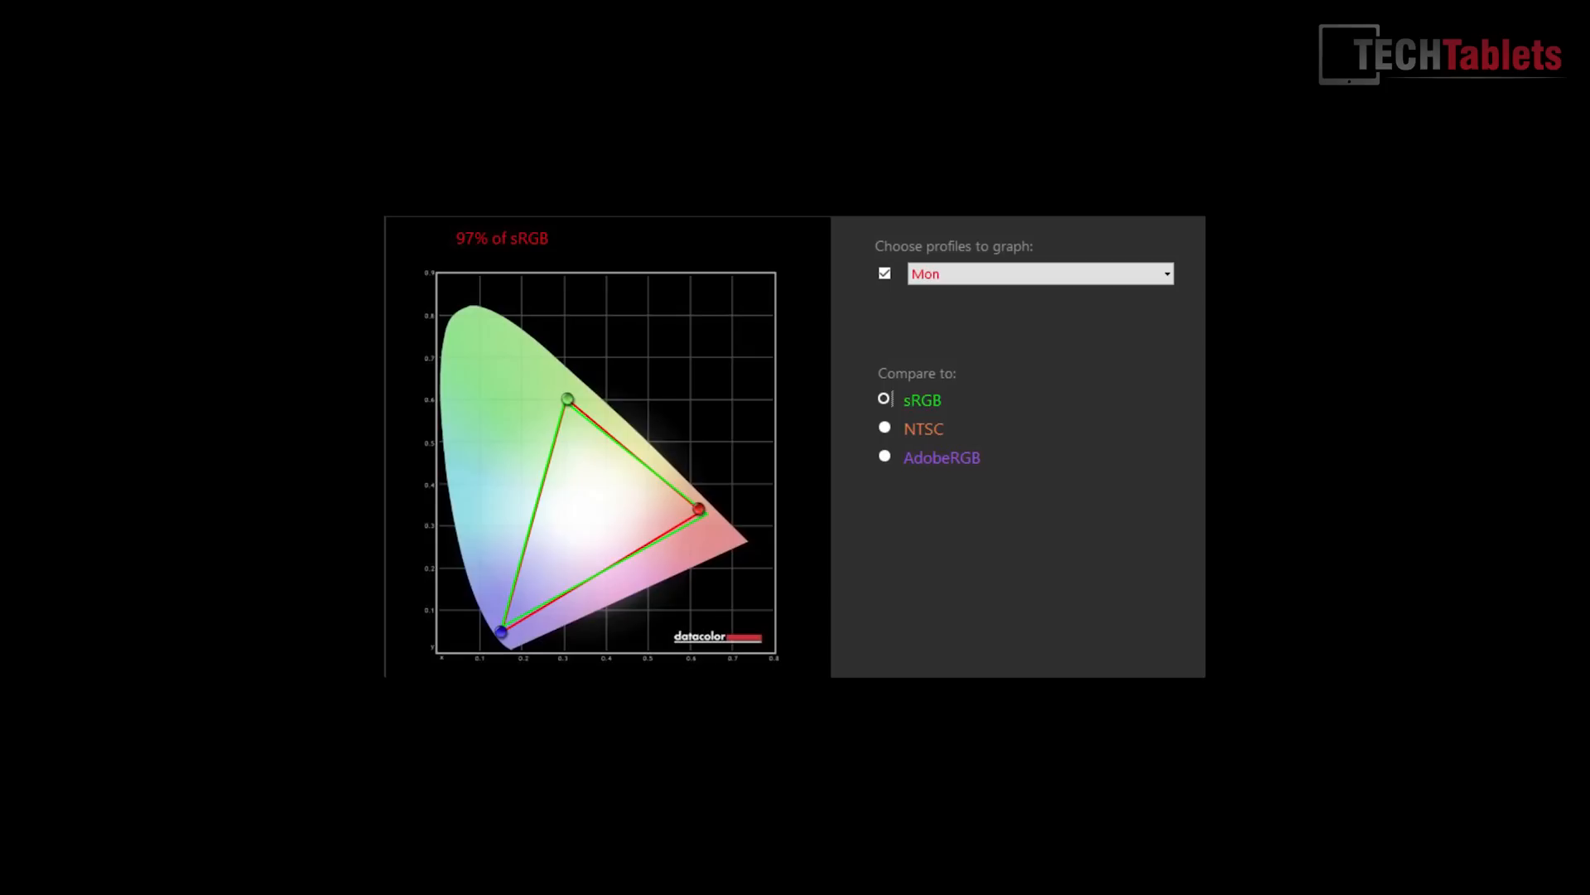
Switch the gamut comparison to AdobeRGB to show the monitor's AdobeRGB coverage
{"action": "left_click", "coordinate": [884, 457]}
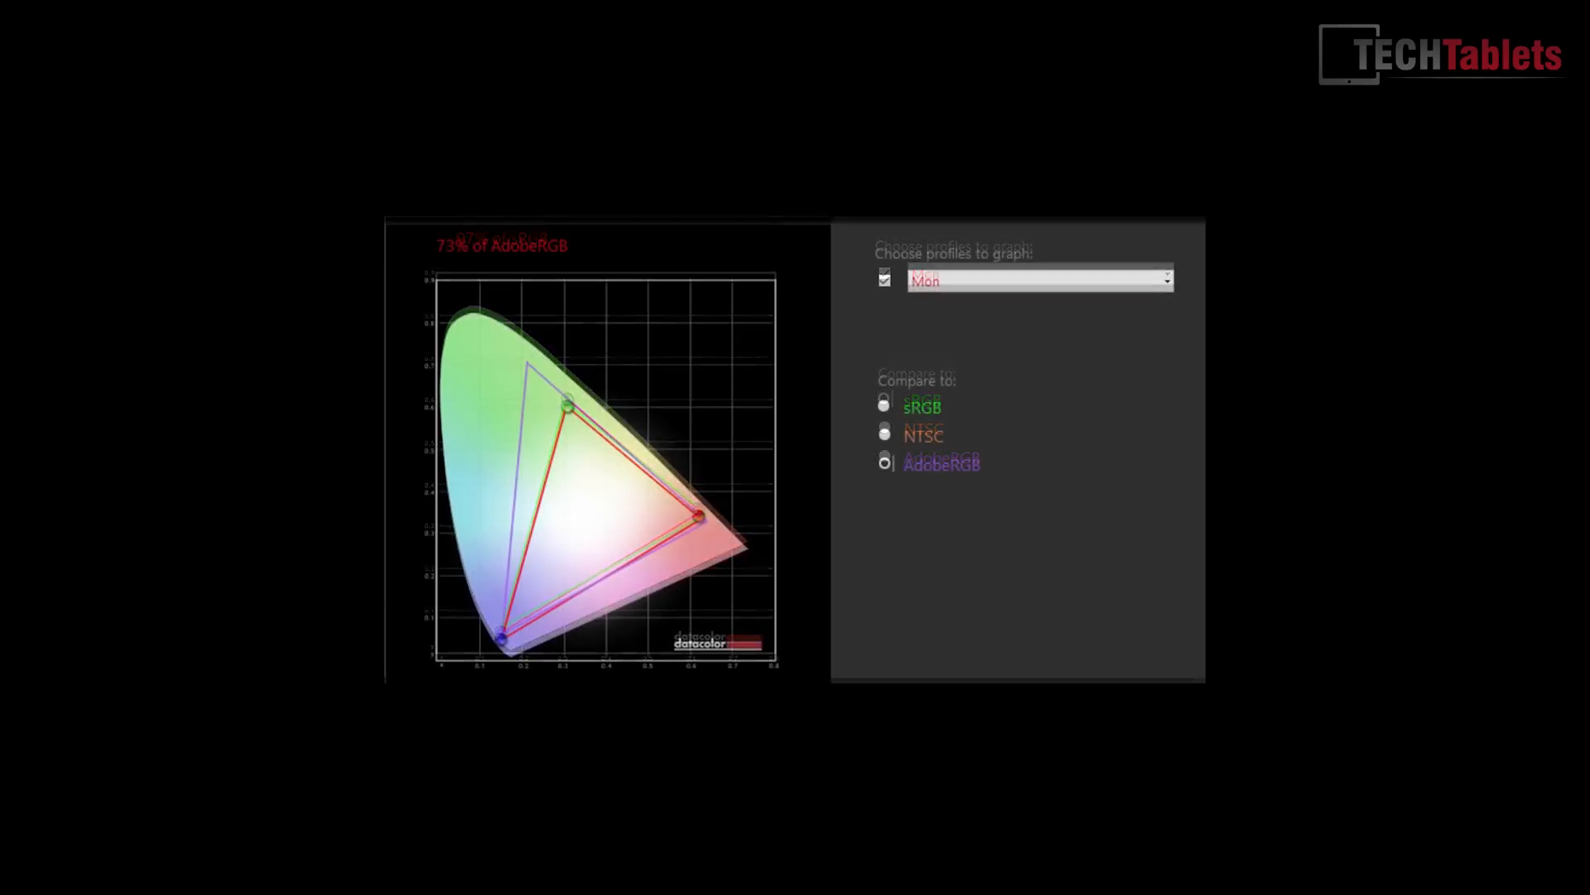